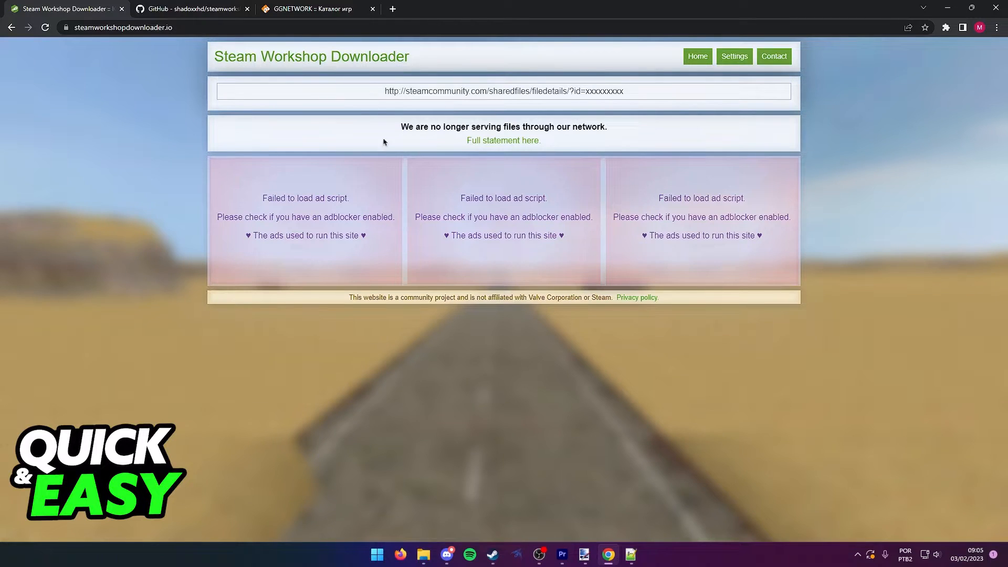
Step: Note the steamworkshopdownloader.io notice that files are no longer served, then read the GitHub repository description
left_click_drag(400, 127, 518, 127)
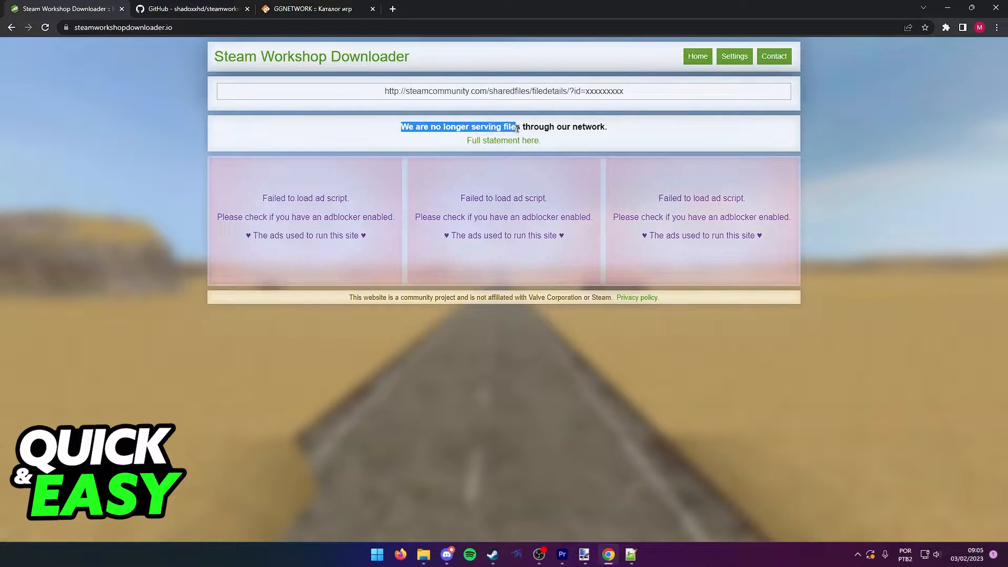
left_click(611, 134)
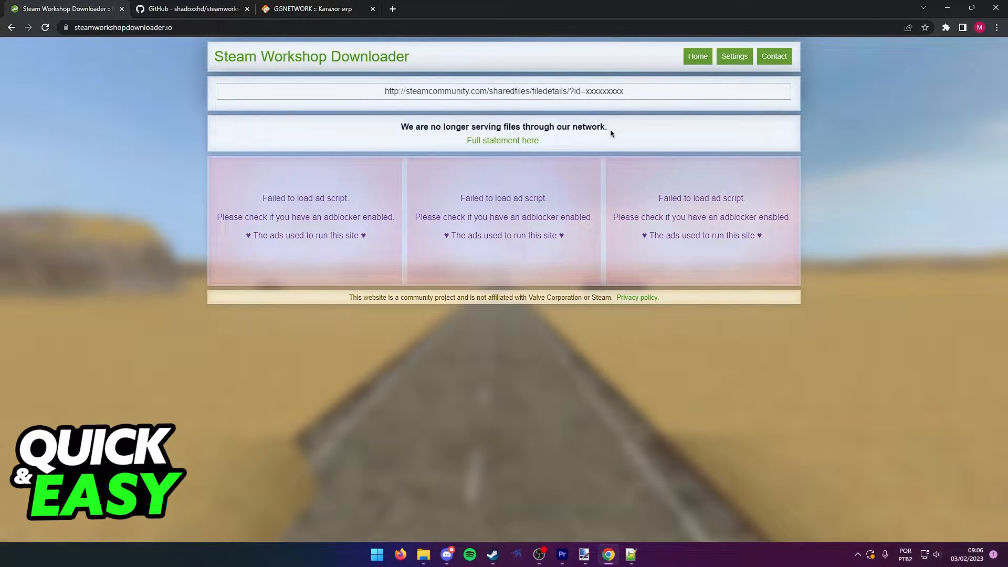
mouse_move(489, 147)
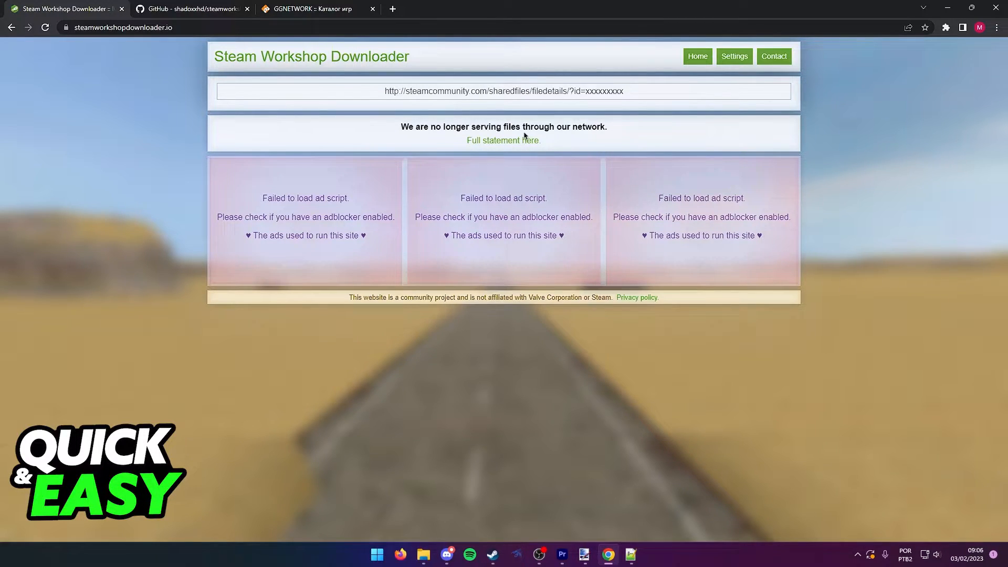
mouse_move(469, 377)
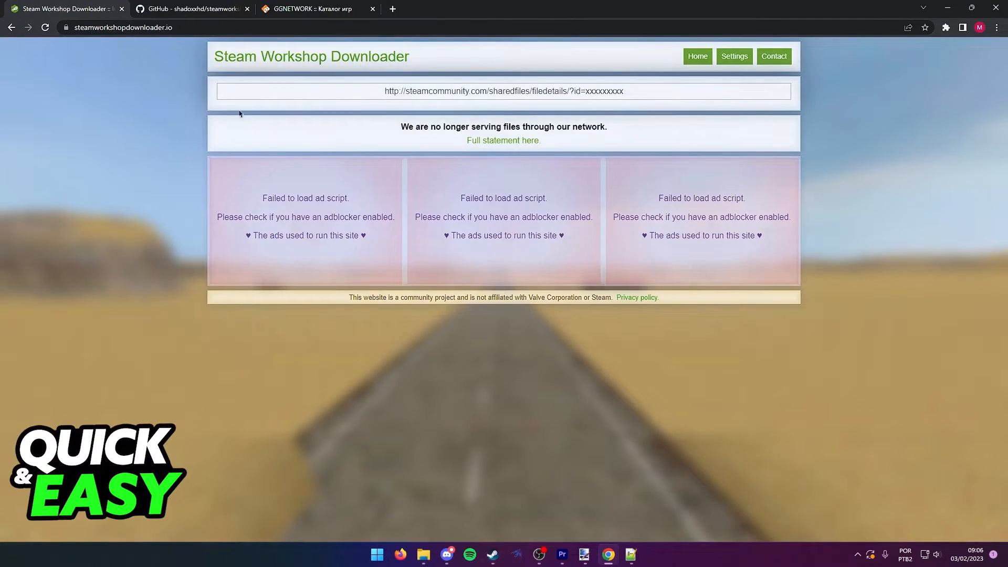
mouse_move(492, 271)
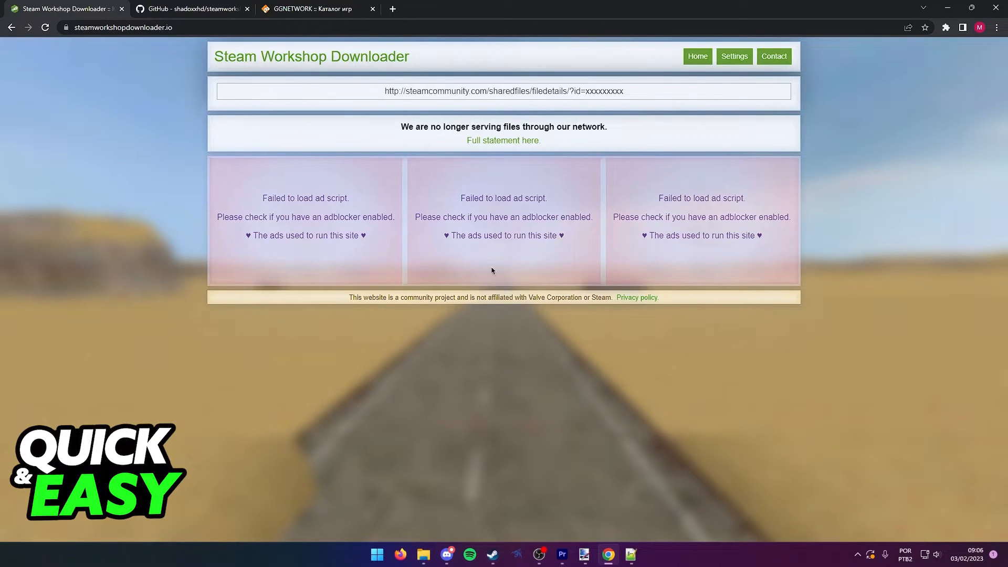
mouse_move(277, 130)
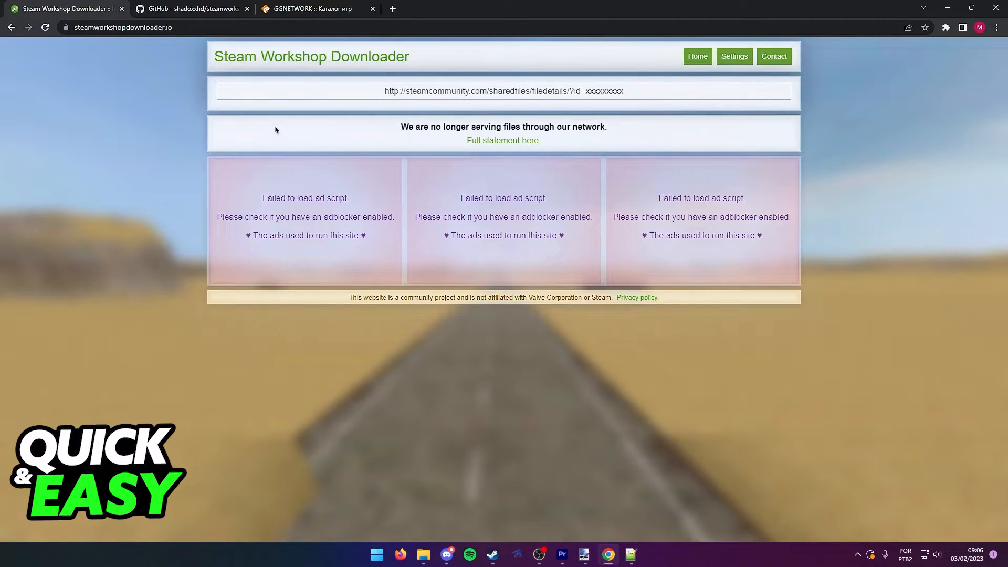
left_click(191, 8)
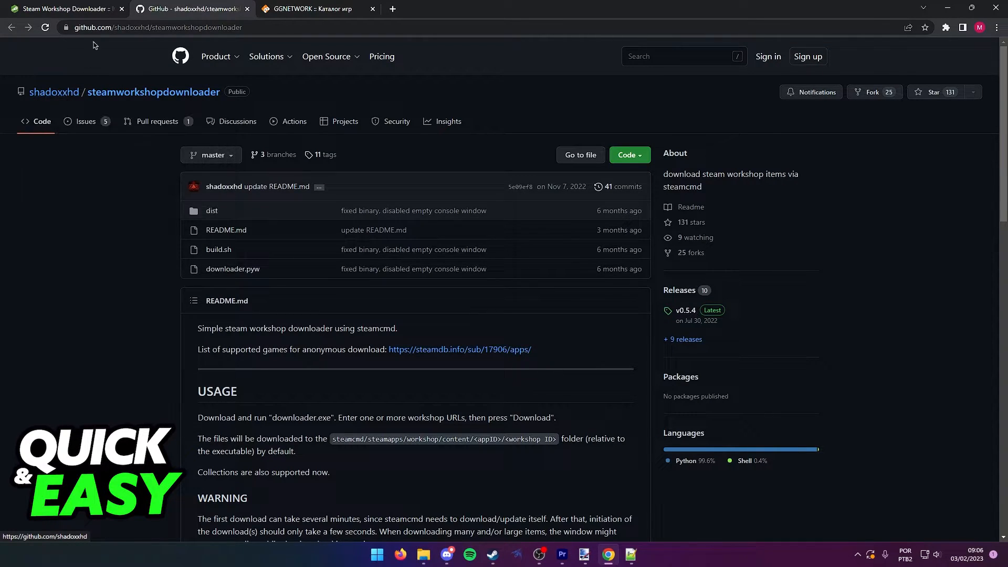
scroll("down", 3)
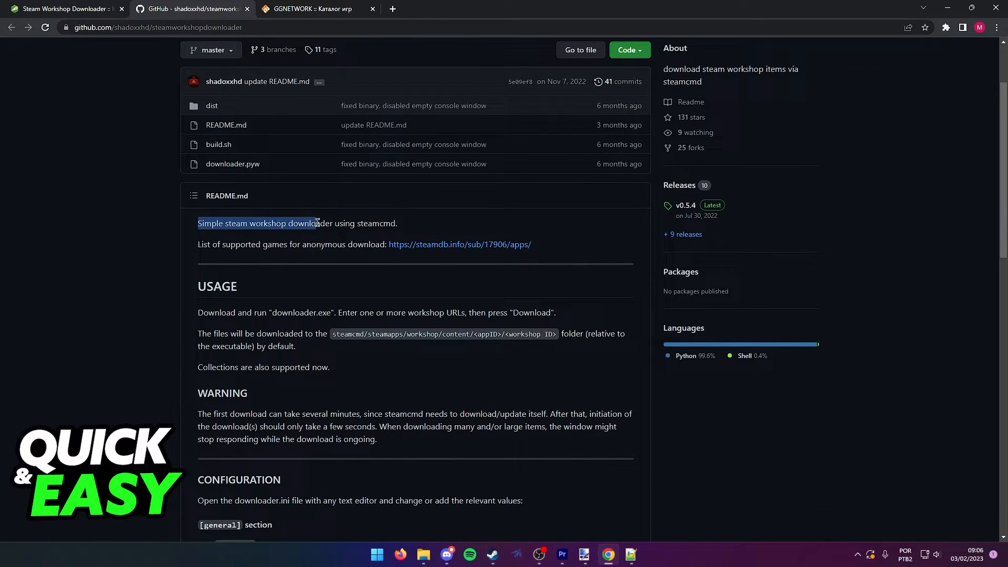
left_click(374, 223)
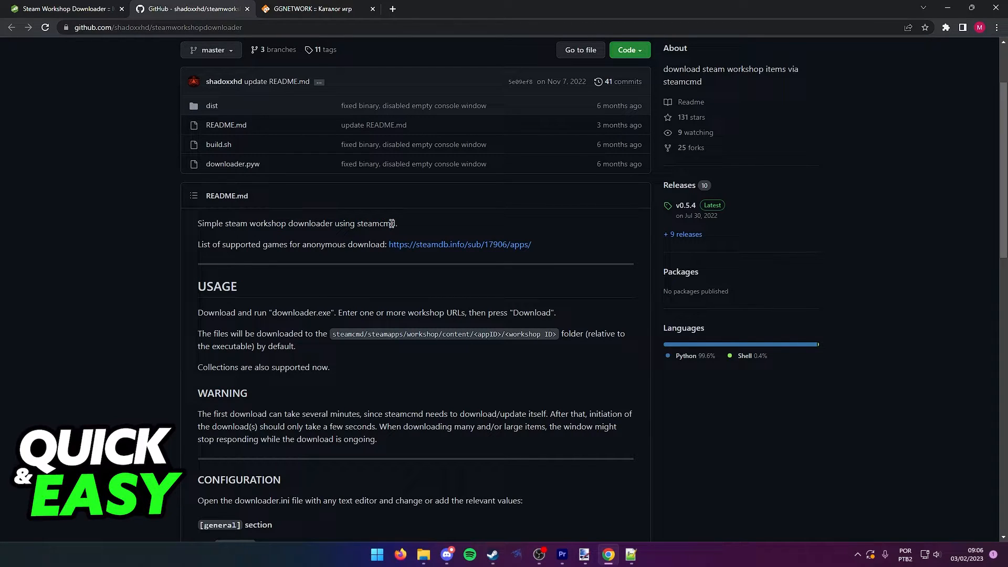
mouse_move(412, 246)
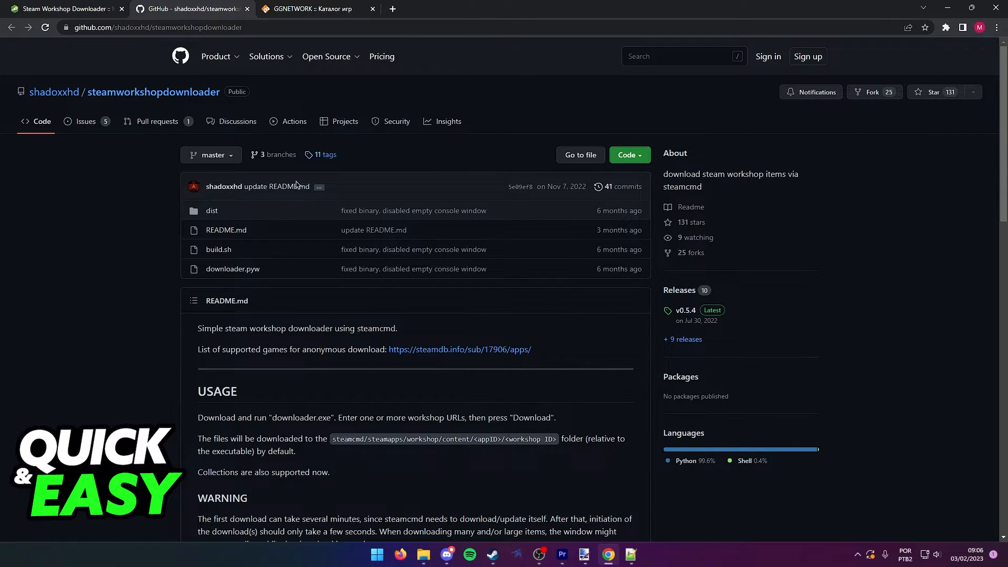
Step: Read the README Usage section with its workshop ID path, the warning and Configuration notes, then move to ggntw.com
scroll("down", 3)
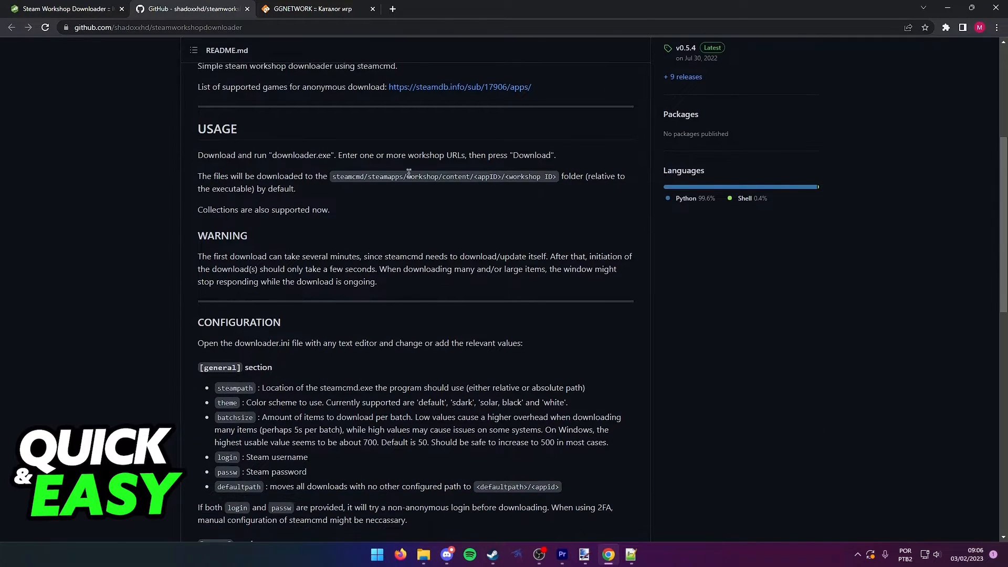
scroll("down", 3)
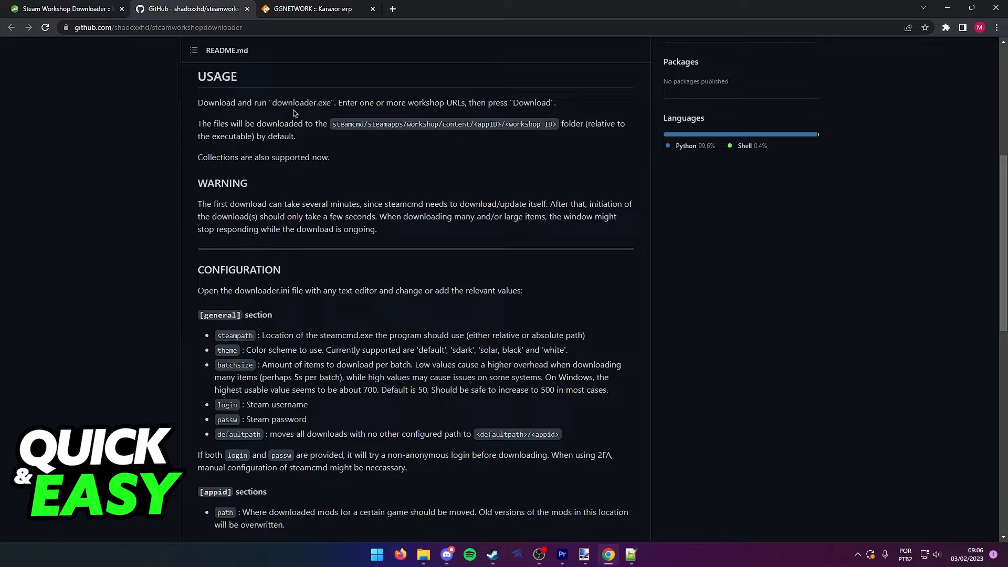
double_click(529, 124)
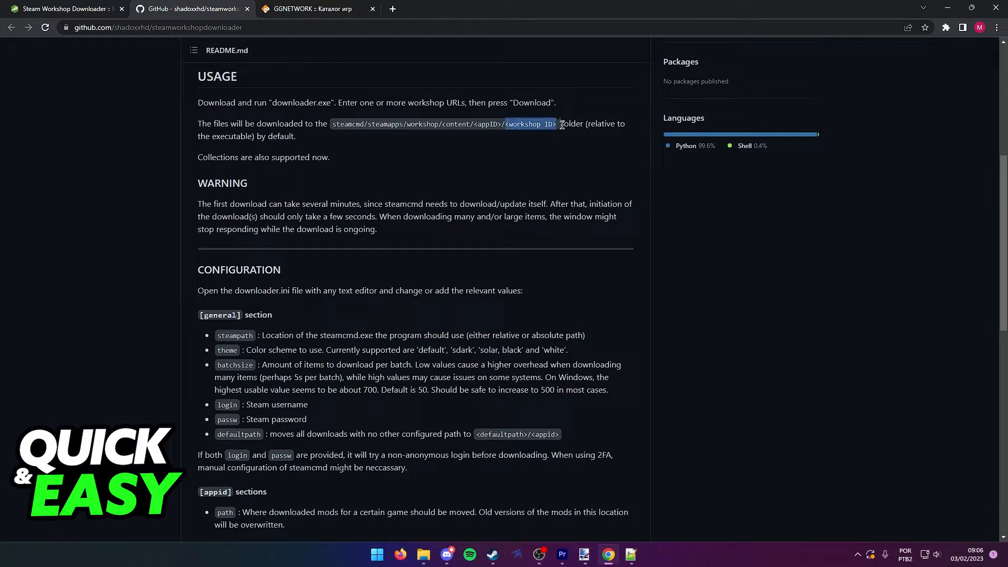
scroll("down", 3)
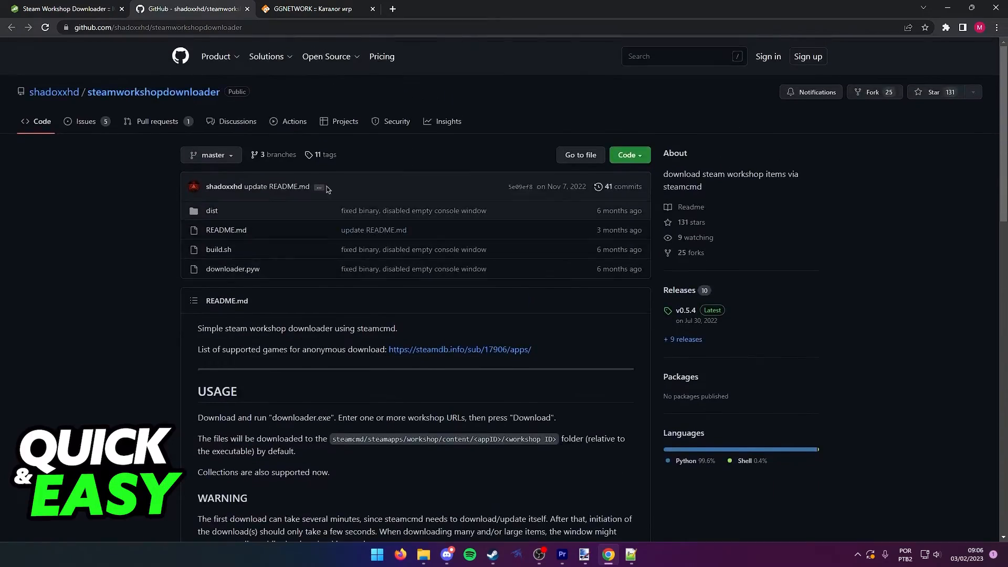
scroll("down", 3)
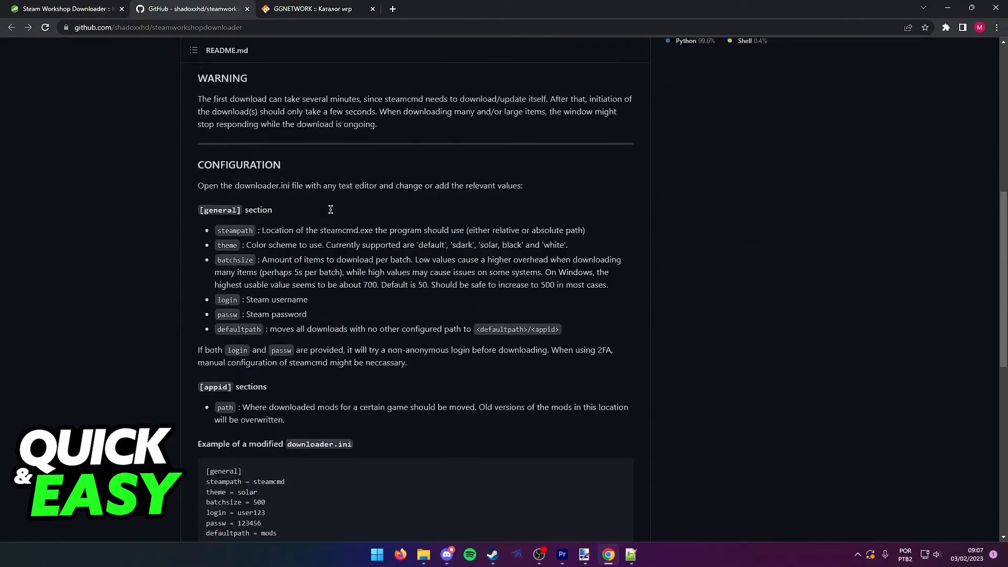
left_click(321, 10)
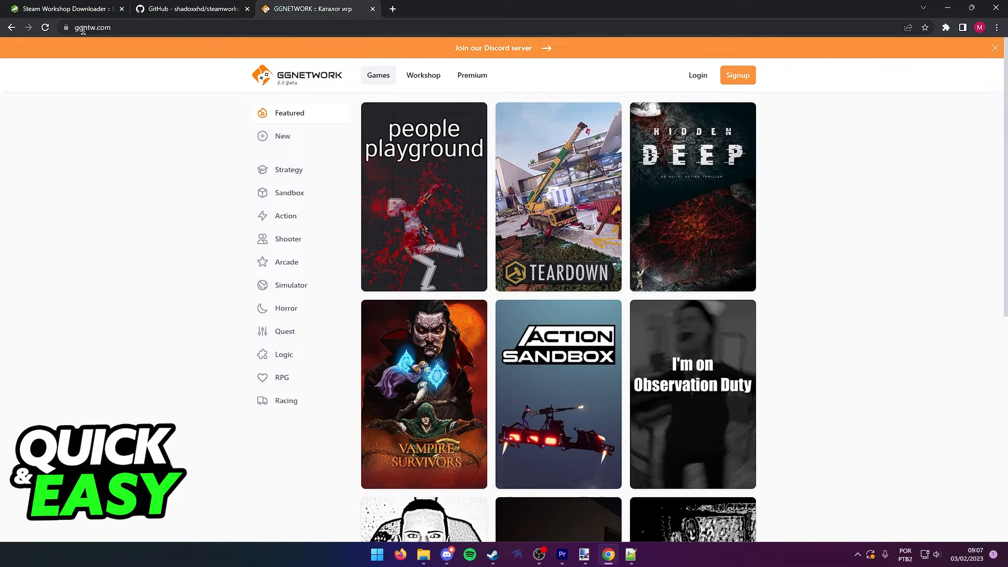
mouse_move(668, 250)
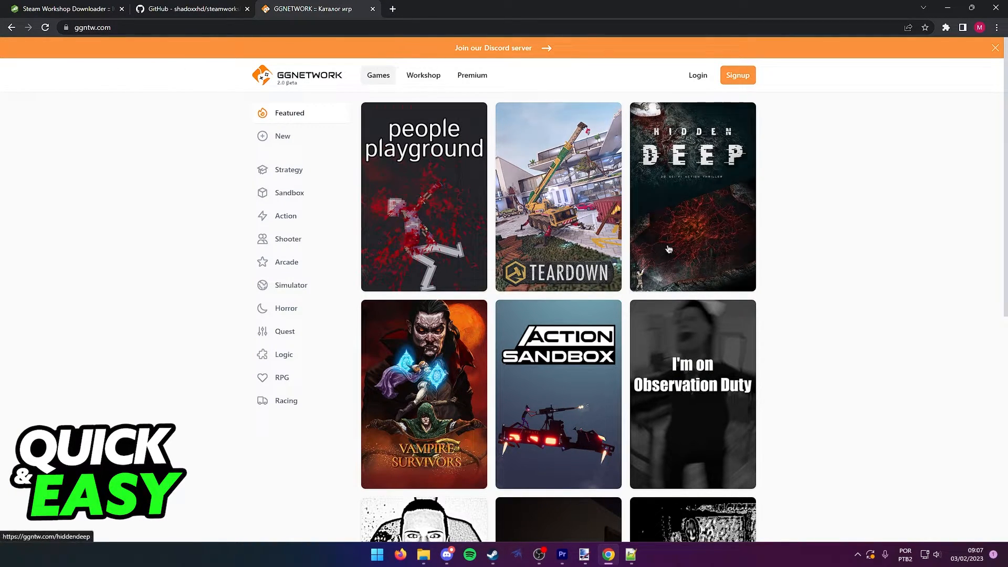
Step: Look over GGNetwork's Featured games grid and go to the Workshop section
scroll("down", 3)
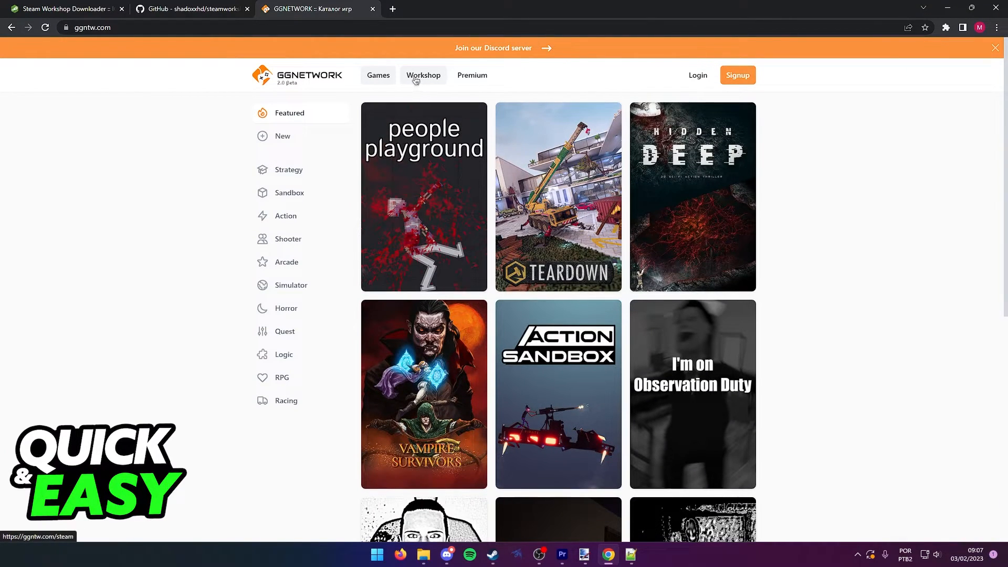
left_click(423, 75)
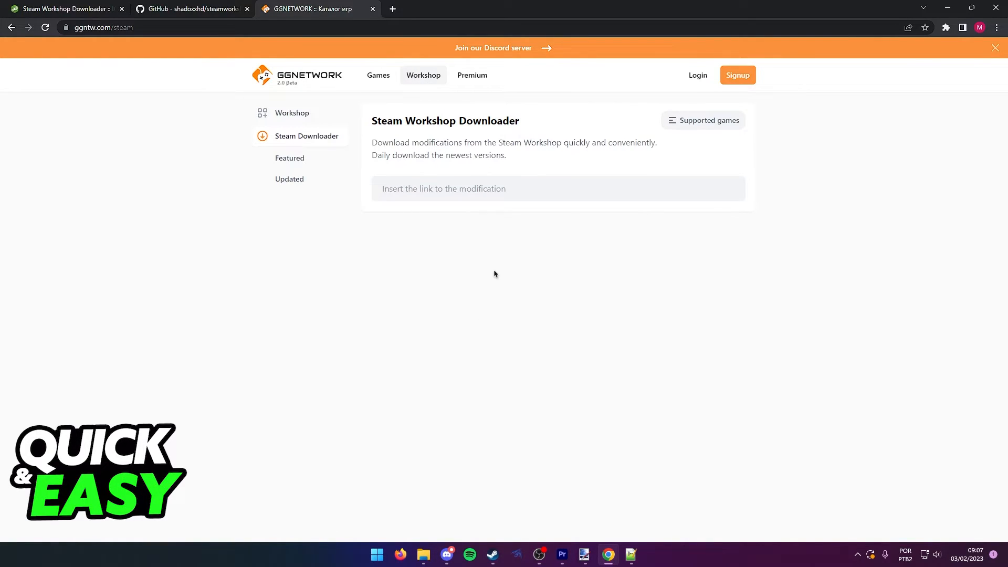
mouse_move(454, 212)
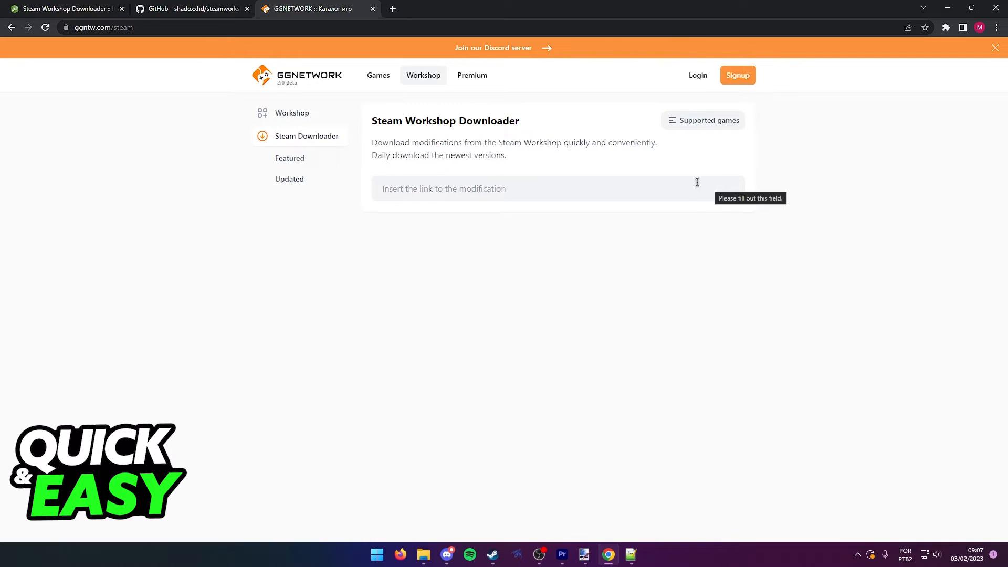
mouse_move(521, 234)
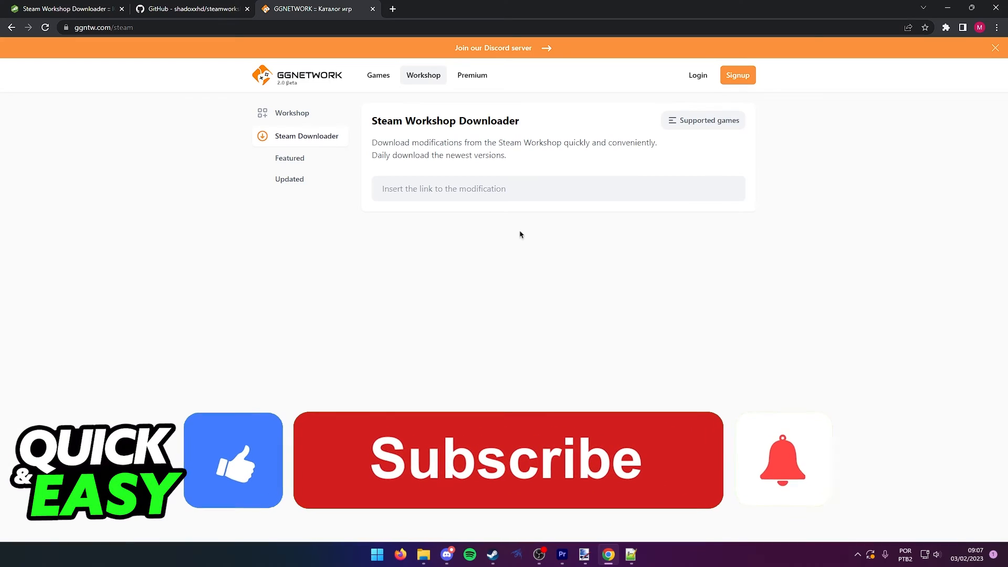
Step: Stay on GGNetwork's Steam Workshop Downloader page with the modification-link field empty
left_click(515, 466)
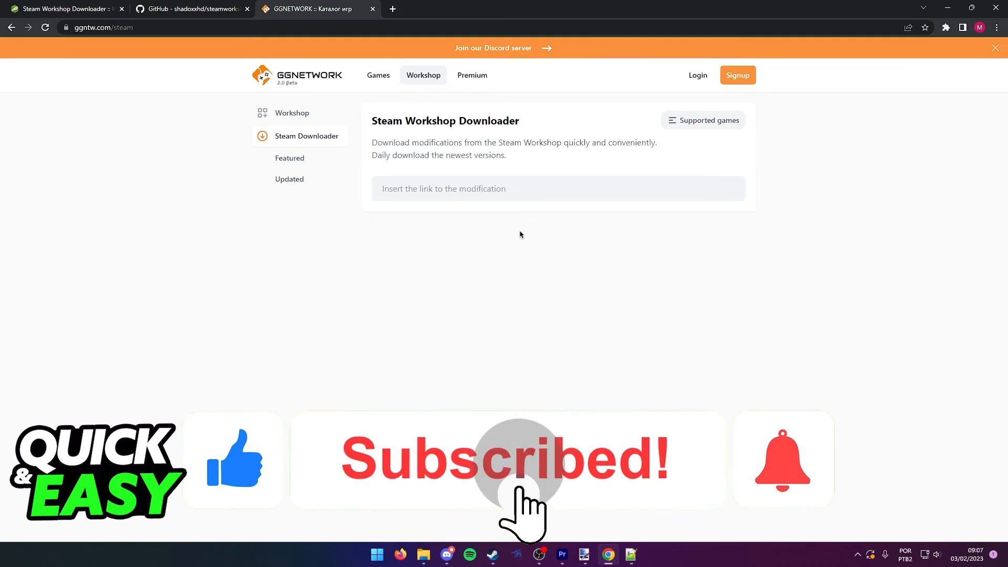